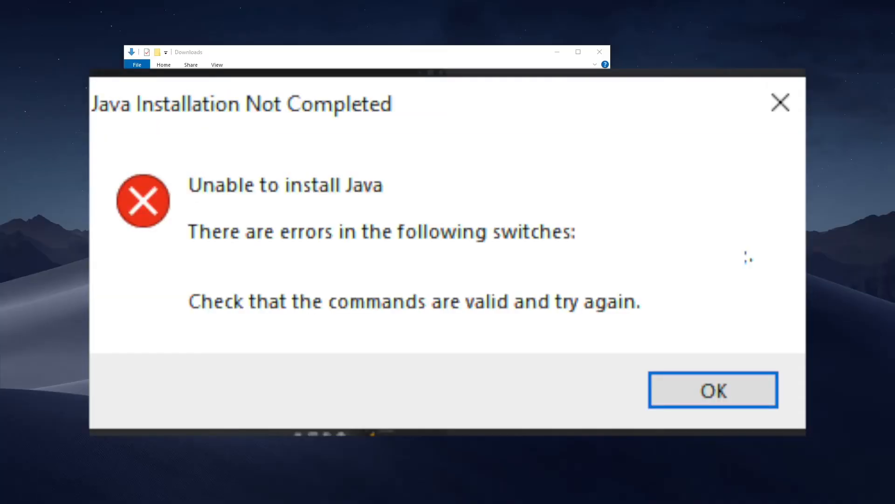
Dismiss the Java installation error and choose Open with... on the Forge installer .jar in Downloads.
left_click(714, 390)
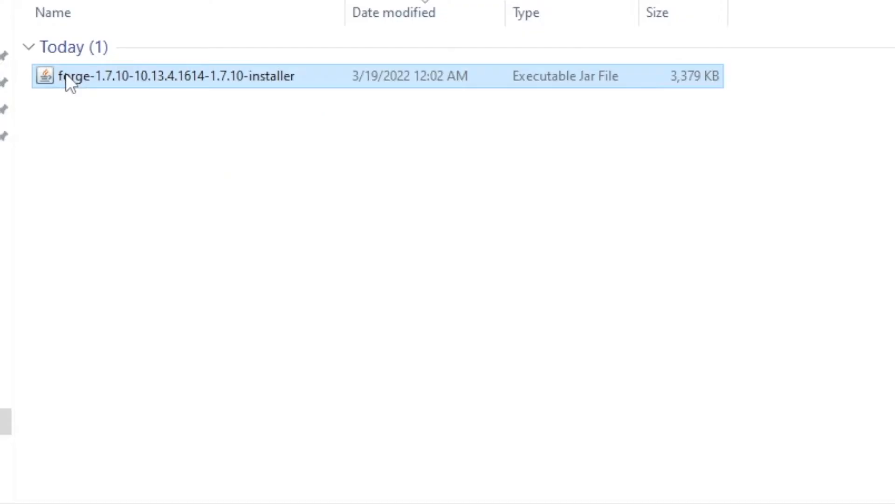
right_click(73, 76)
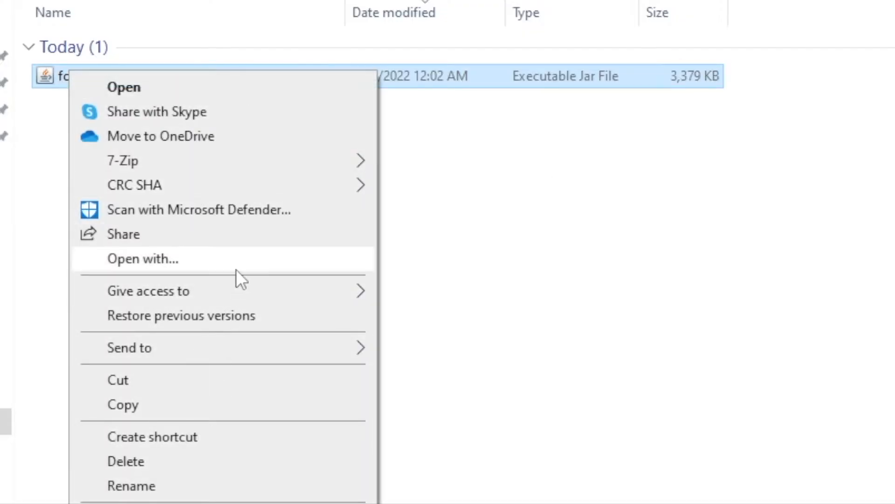
left_click(143, 259)
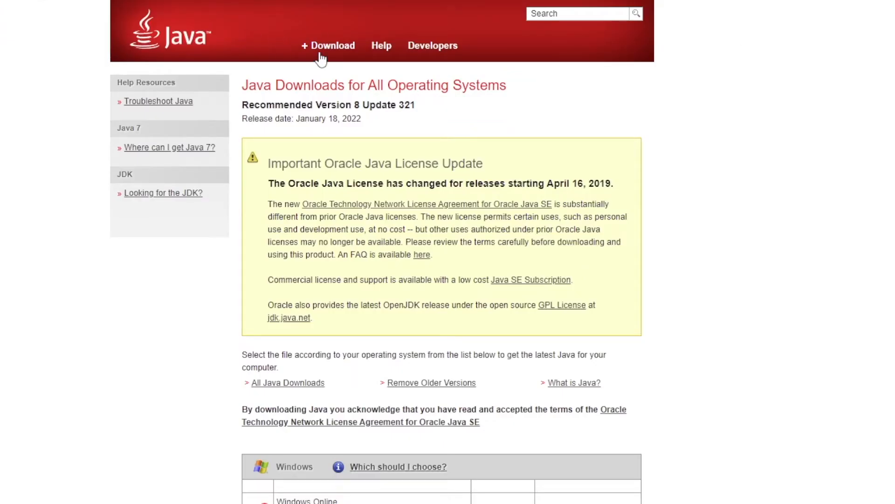
Scroll the Java downloads page down to the Windows installer section.
scroll("down", 3)
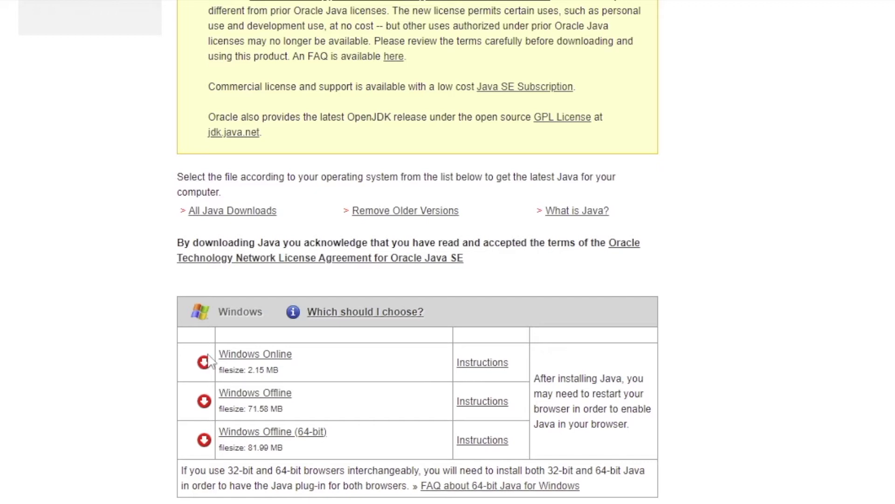
mouse_move(258, 392)
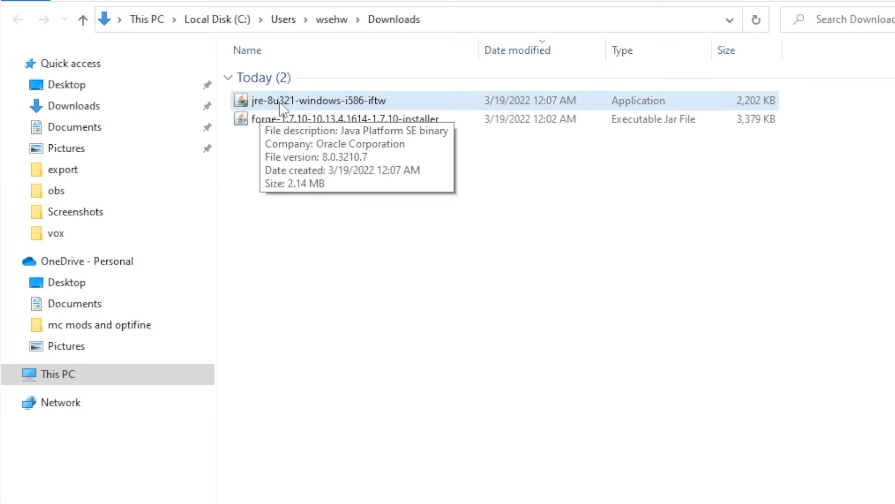
mouse_move(748, 46)
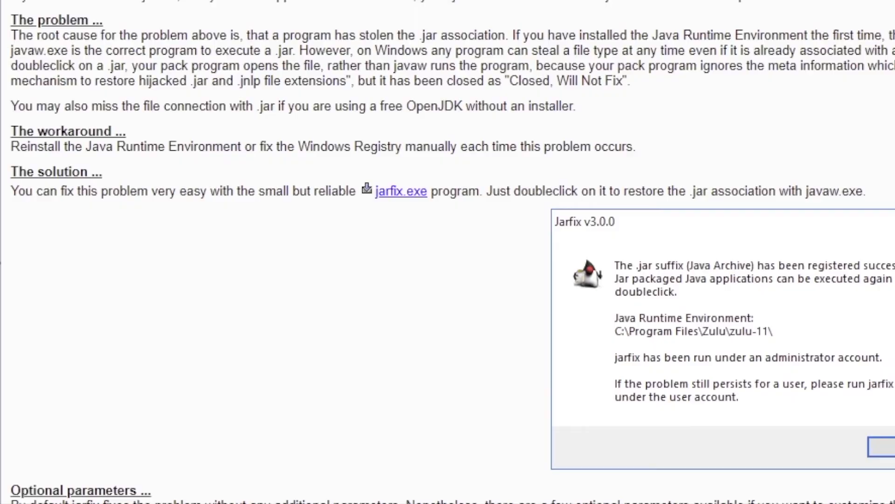
mouse_move(400, 212)
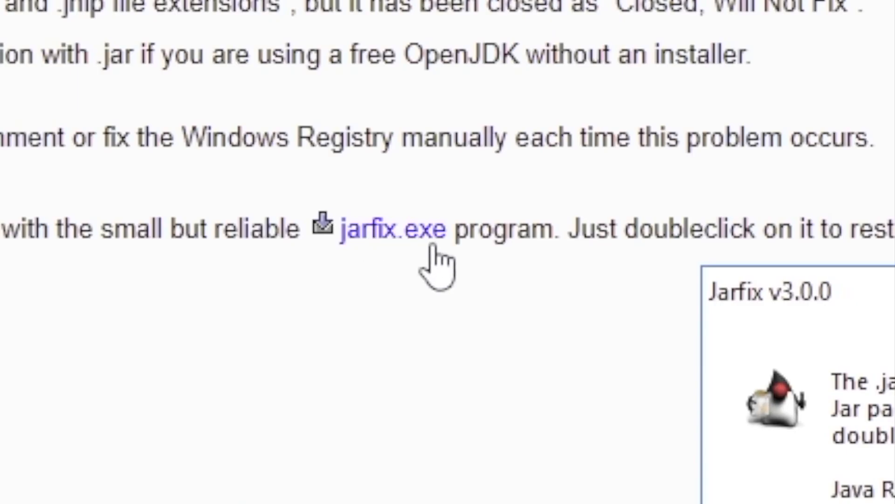
Download jarfix.exe from 'The solution' section of the jarfix page.
left_click(393, 230)
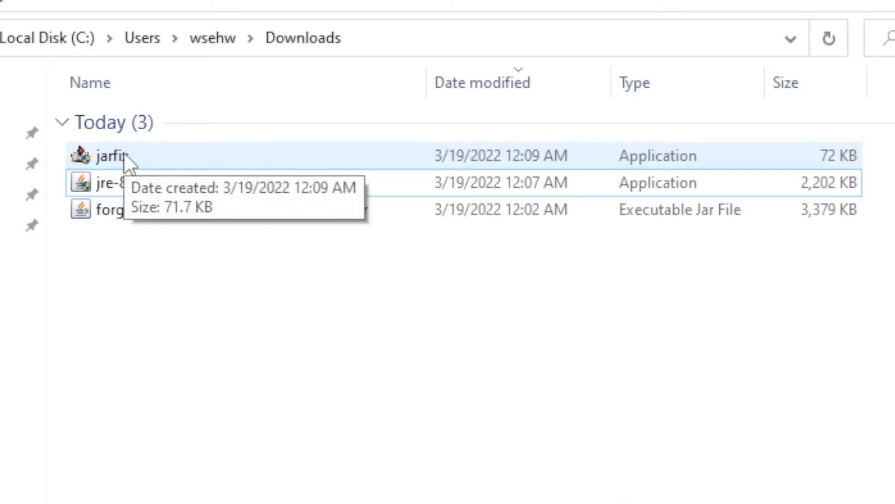
Run jarfix from Downloads, acknowledge the .jar registration success, and select the Forge installer.
double_click(107, 155)
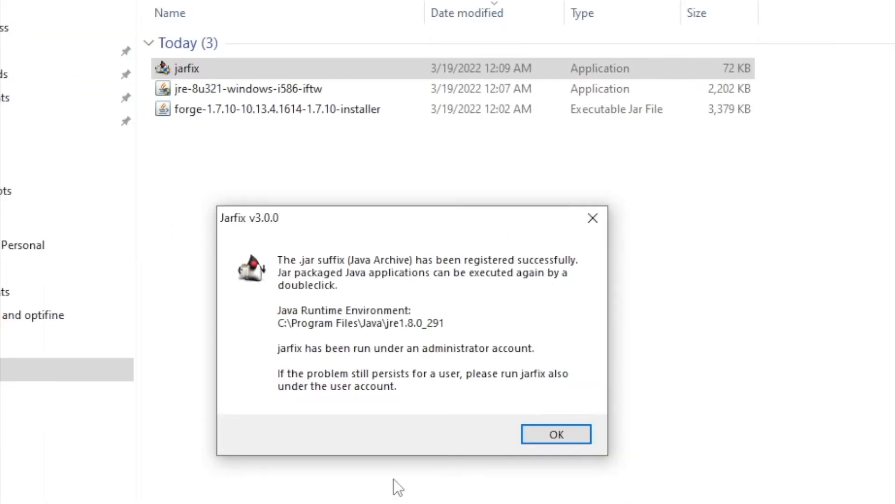
left_click(555, 434)
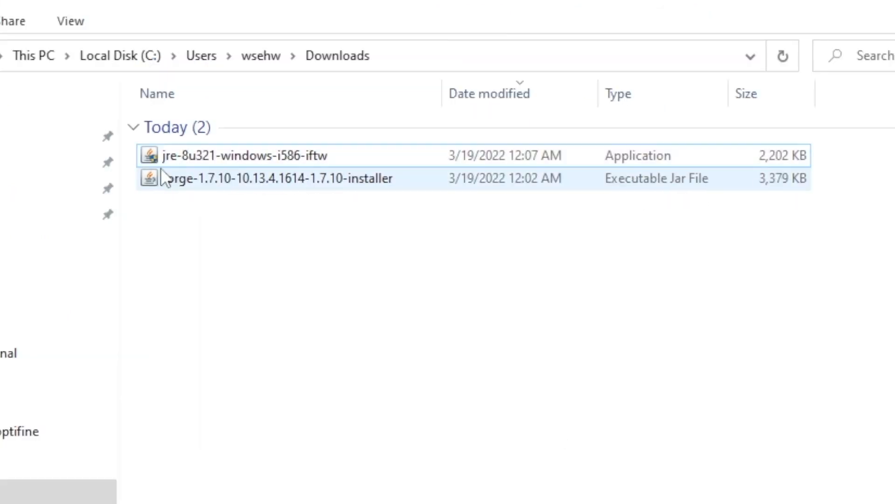
left_click(241, 155)
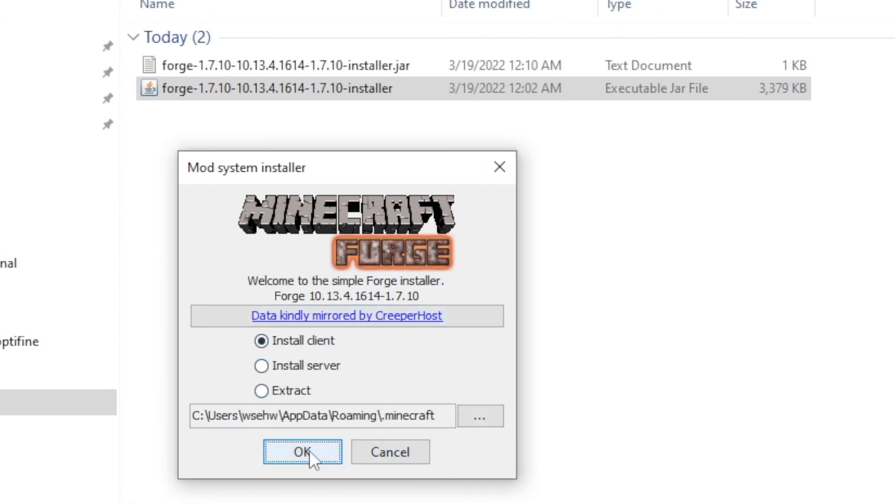
Confirm 'Install client' in the Forge Mod system installer with OK.
left_click(302, 452)
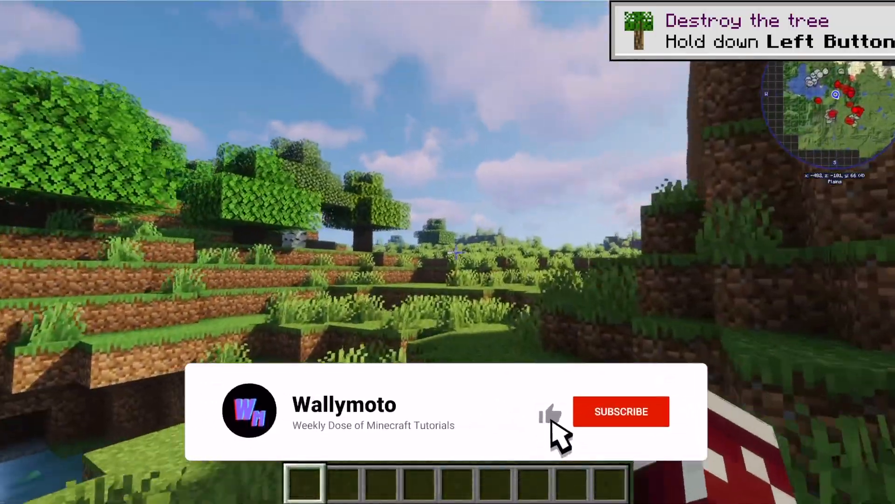
left_click(619, 411)
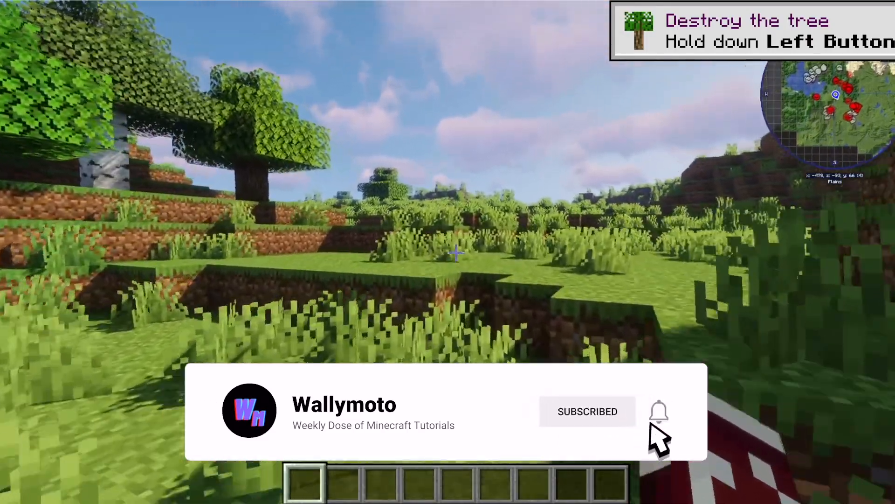